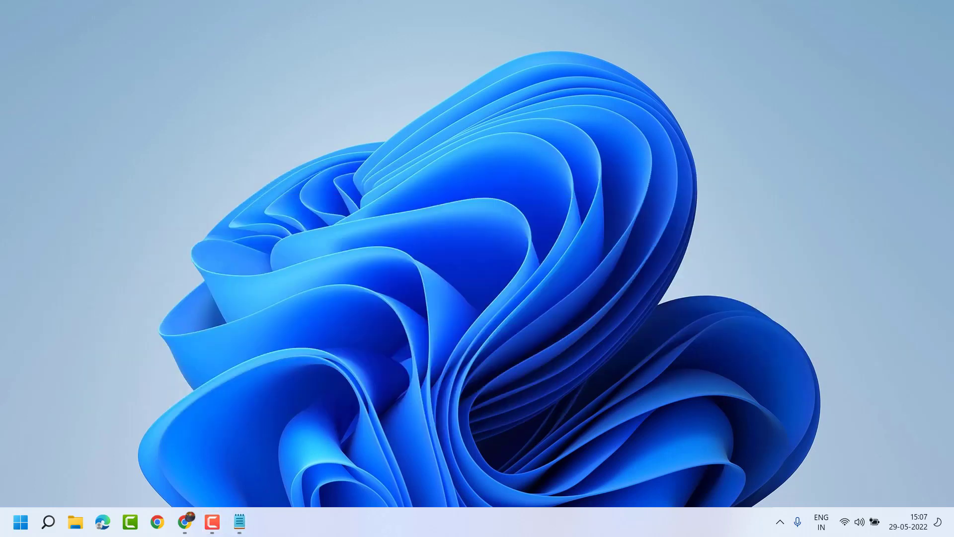
- Launch Settings from the Windows 11 Start menu
click(23, 521)
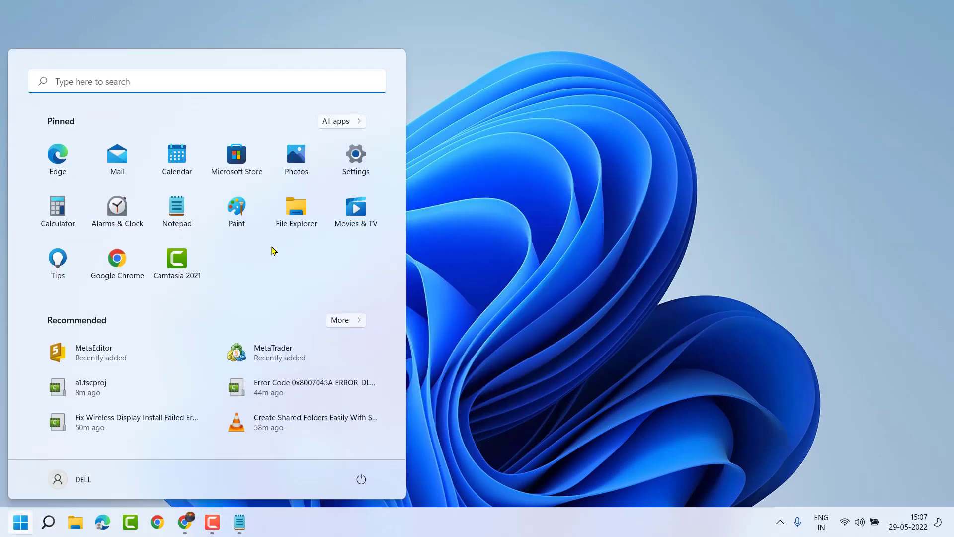
click(356, 155)
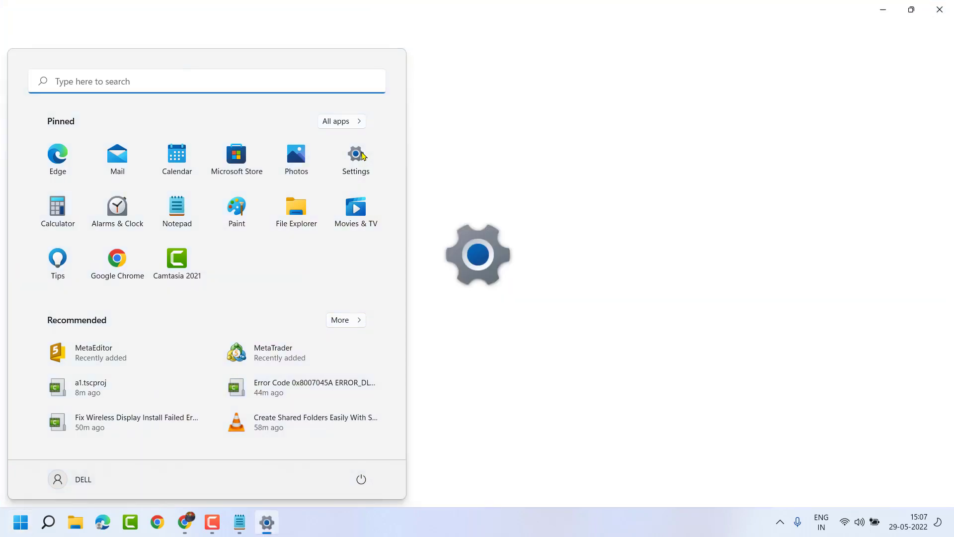
- Navigate Settings to the Privacy & security section's Windows Security page
click(355, 154)
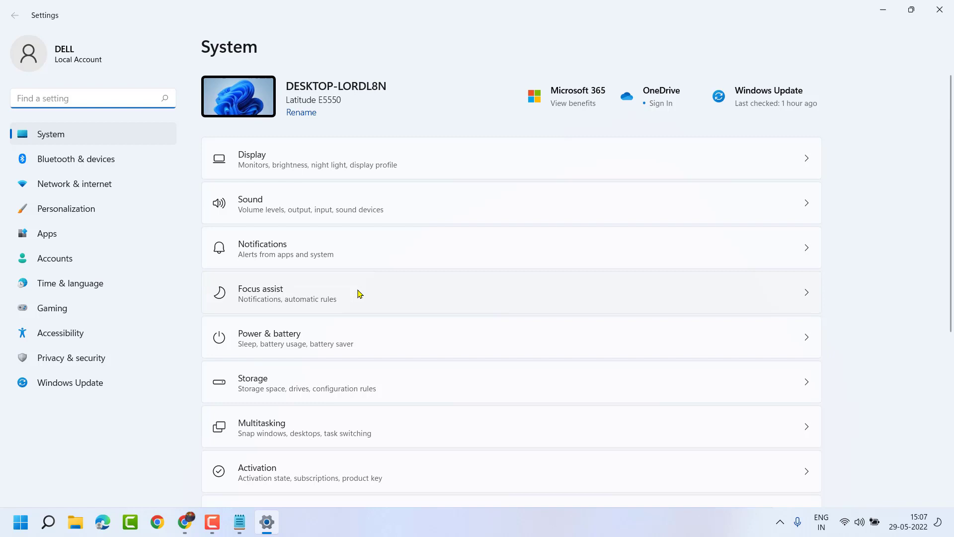
mouse_move(70, 356)
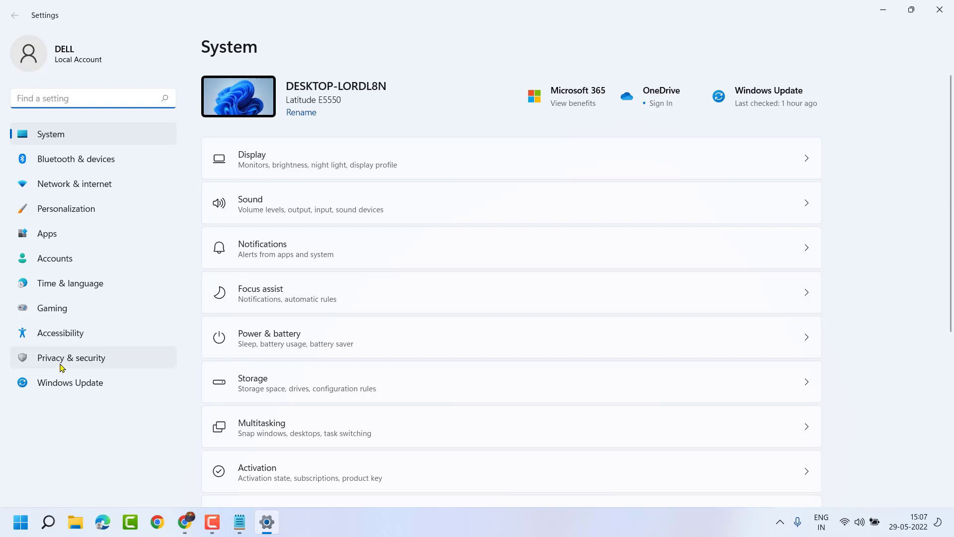
click(70, 356)
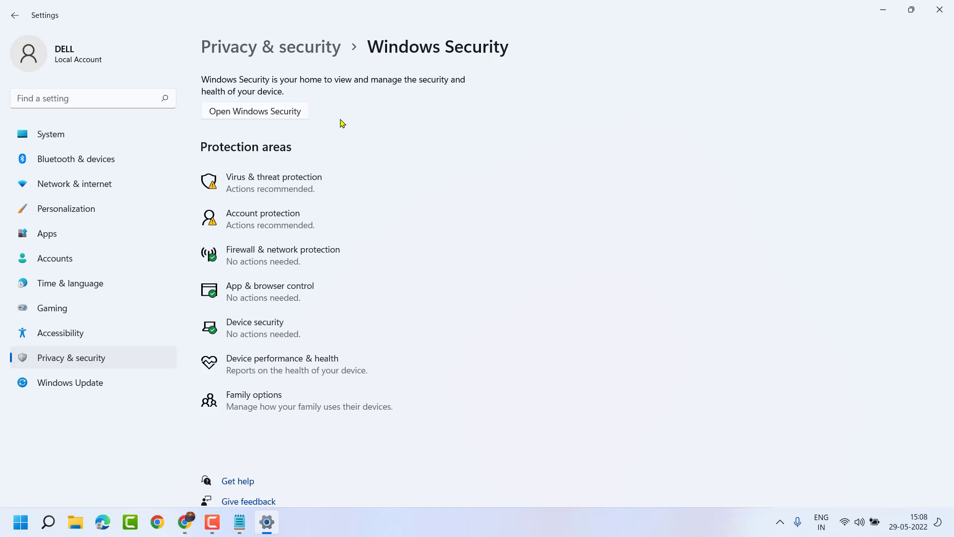
mouse_move(302, 186)
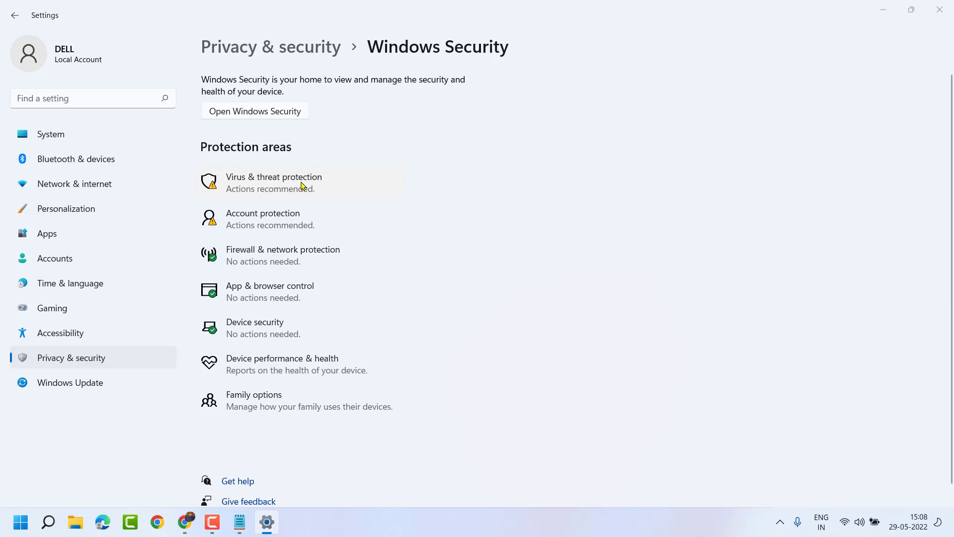
- Bring up Virus & threat protection in the Windows Security app and review its sections
click(254, 110)
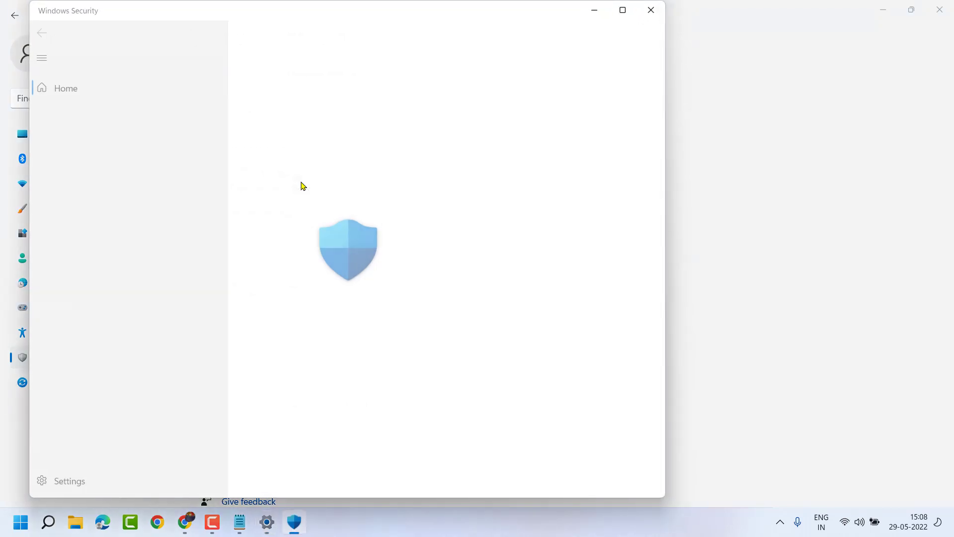
click(101, 112)
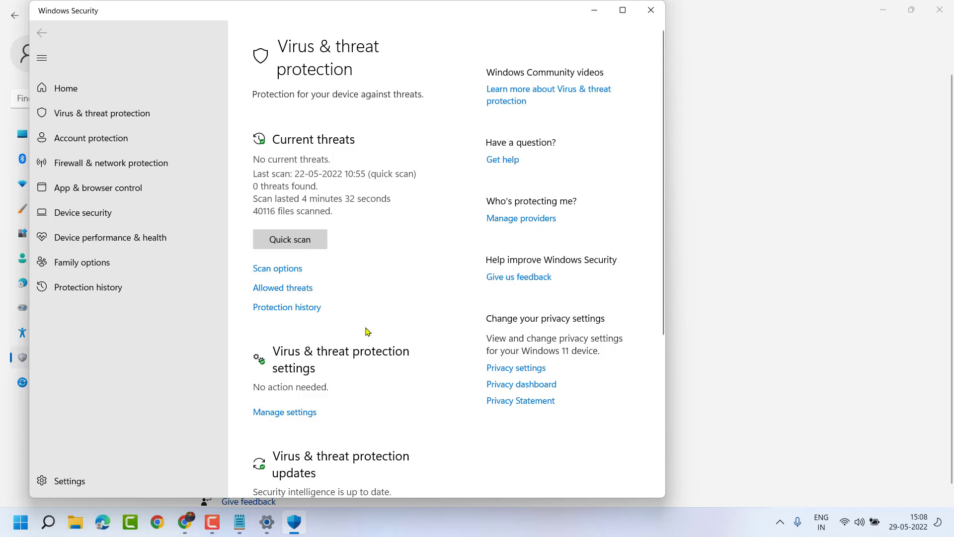
scroll(down, 3)
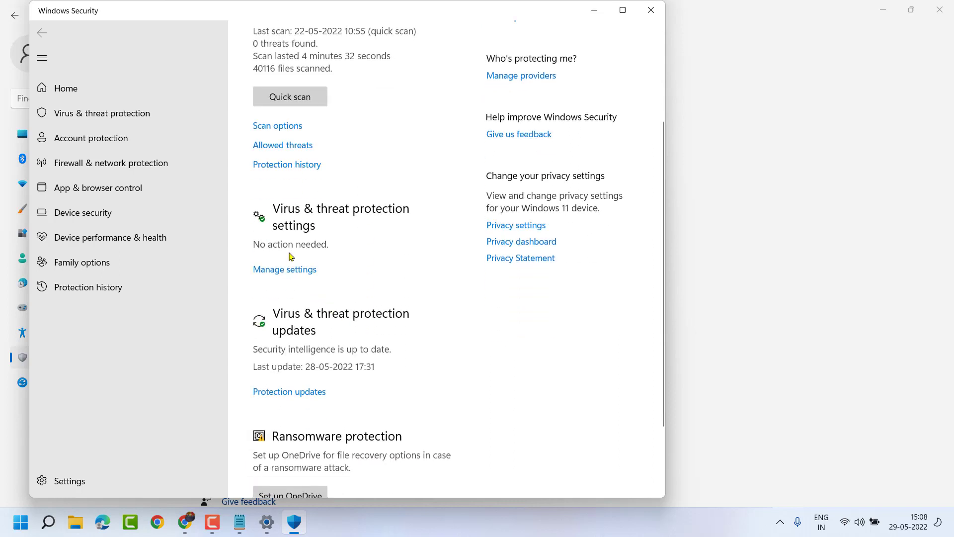
mouse_move(290, 279)
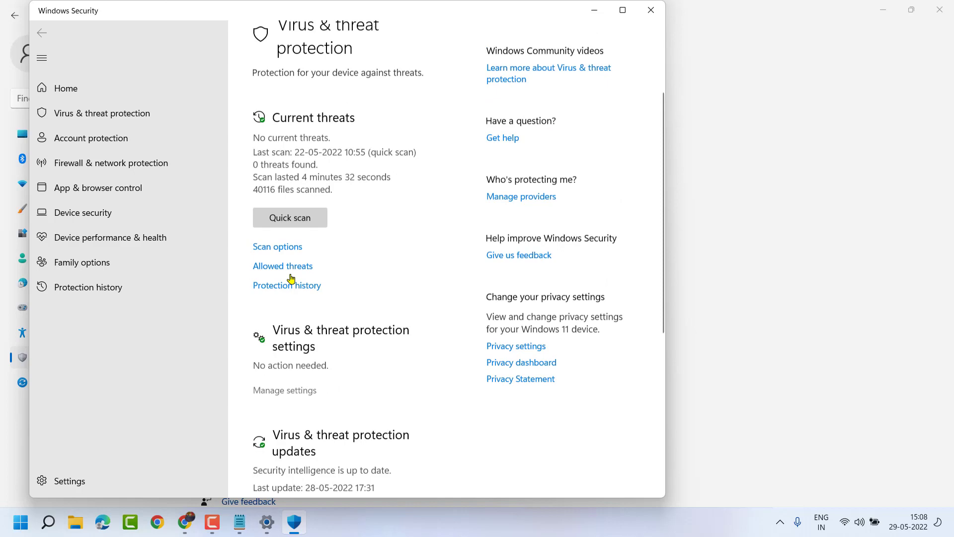
- Enter Virus & threat protection settings via Manage settings and reach Controlled folder access
click(285, 389)
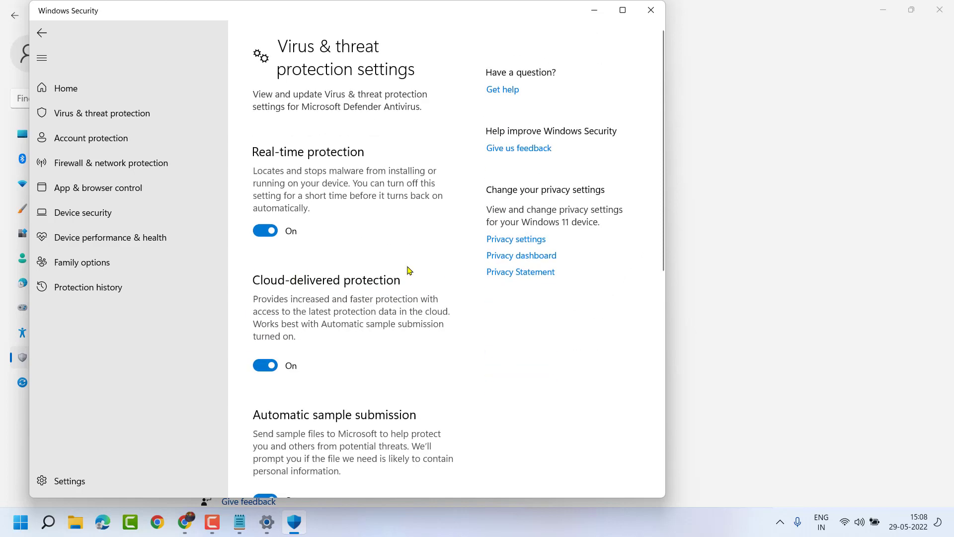
scroll(down, 3)
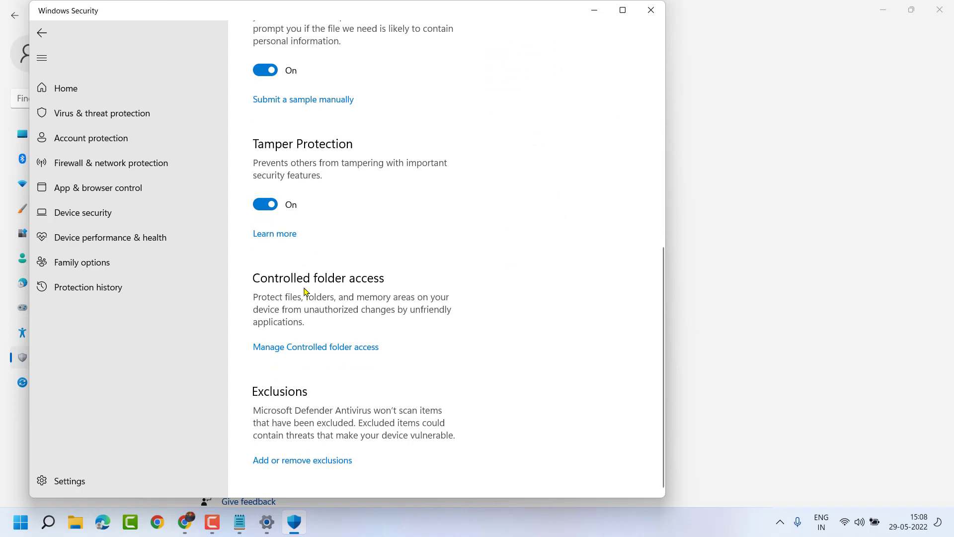
mouse_move(322, 294)
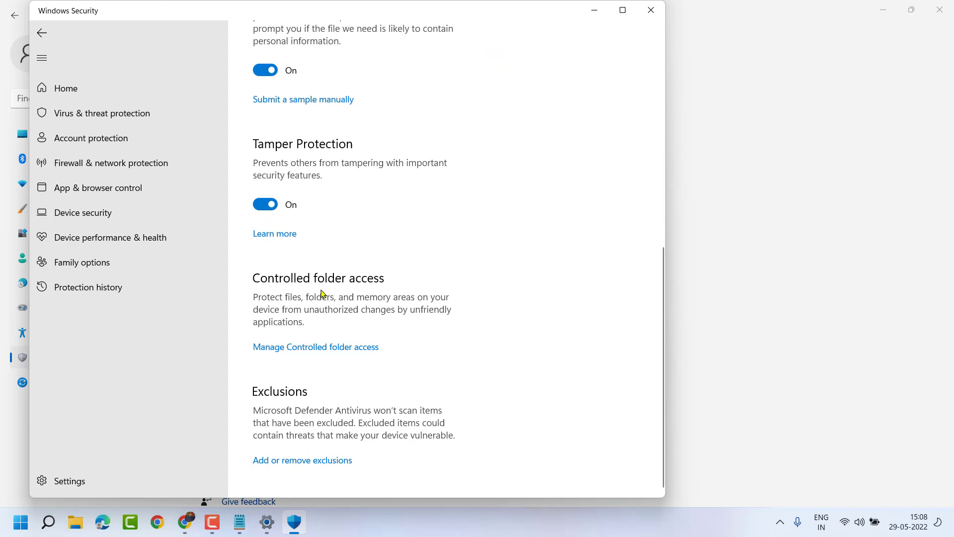
mouse_move(315, 347)
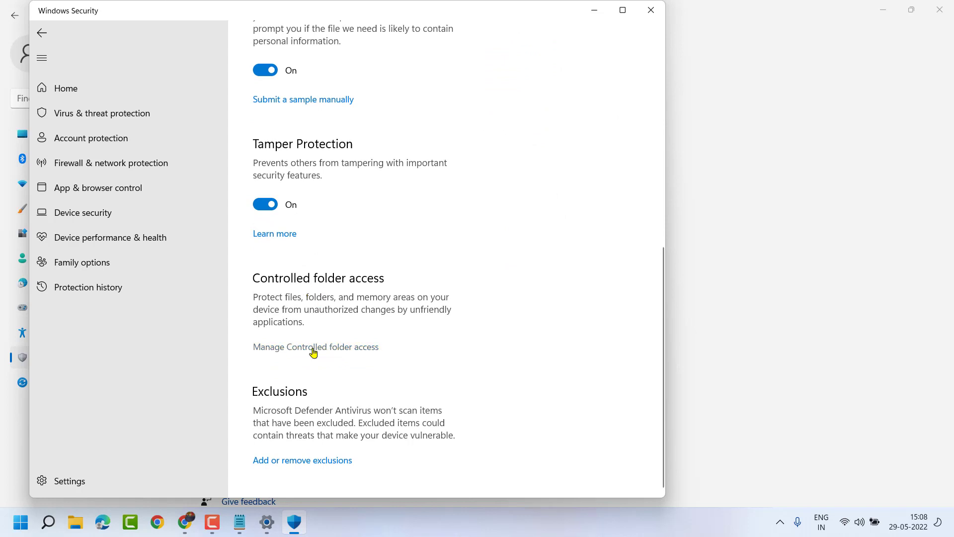
- On the Ransomware protection page, toggle Controlled folder access On, then leave it Off
click(316, 345)
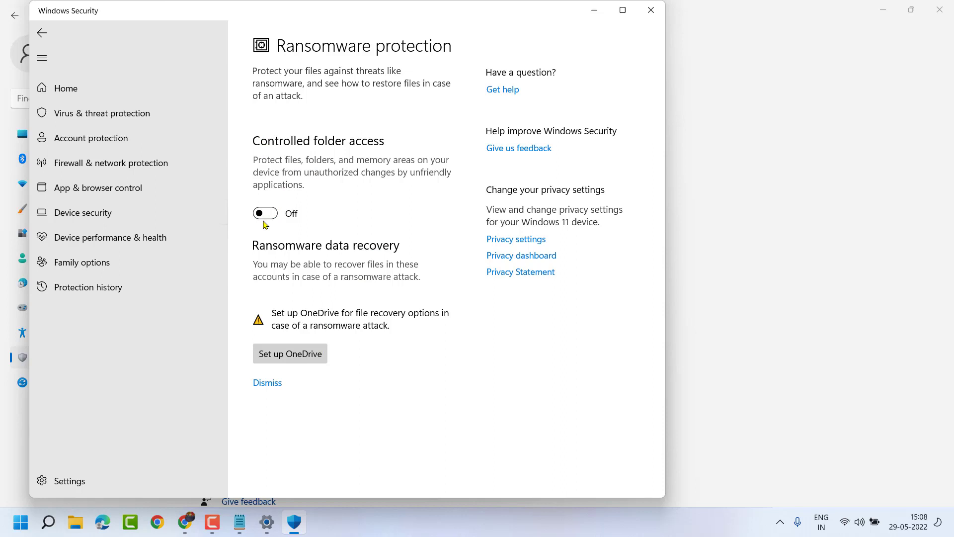
click(265, 213)
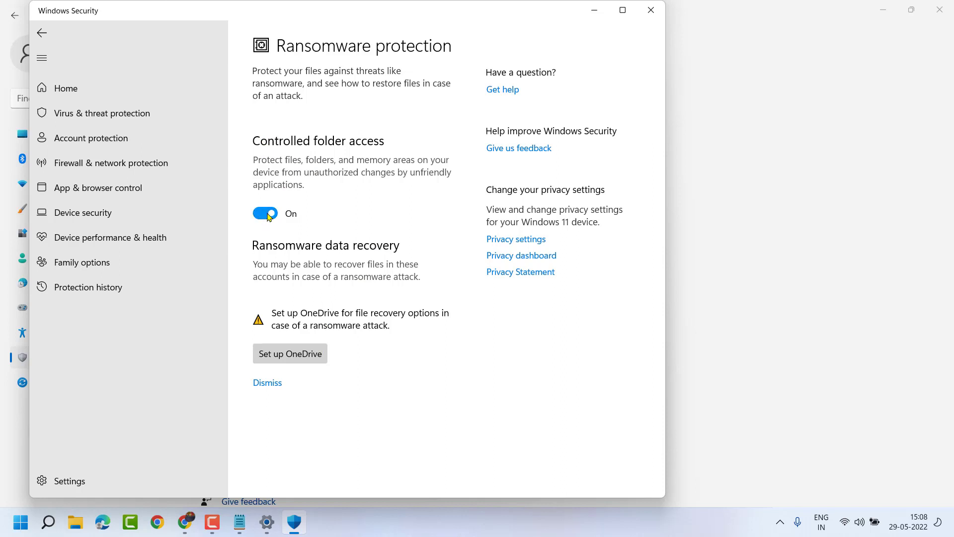
click(264, 214)
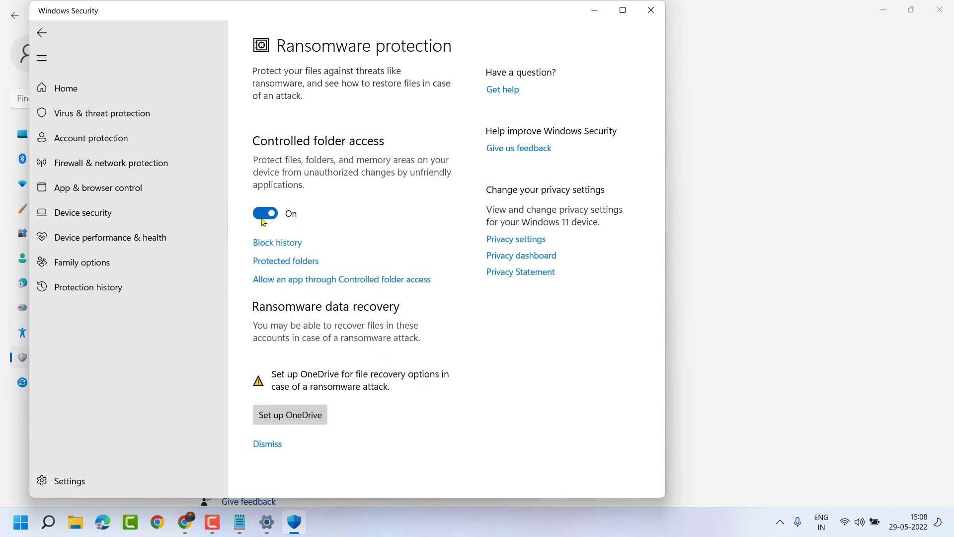
click(264, 214)
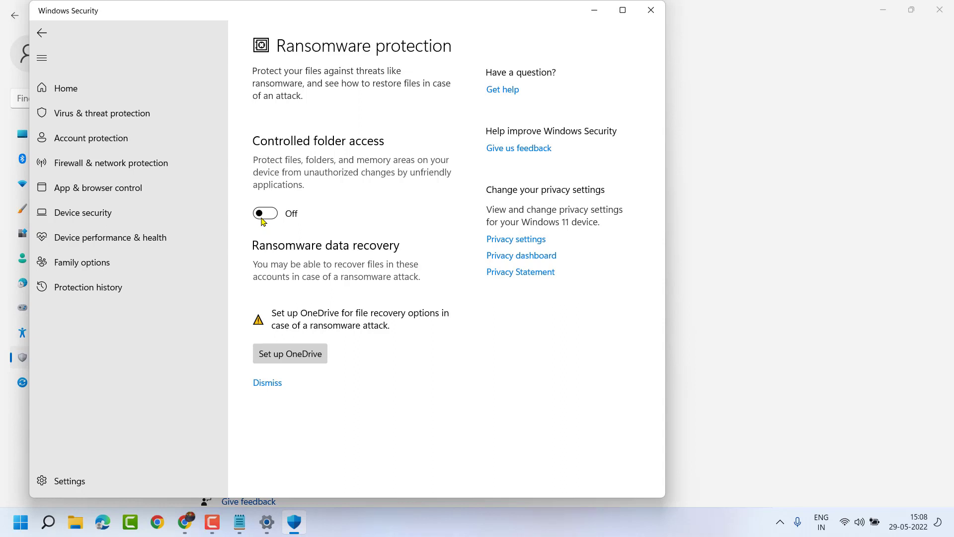
mouse_move(471, 262)
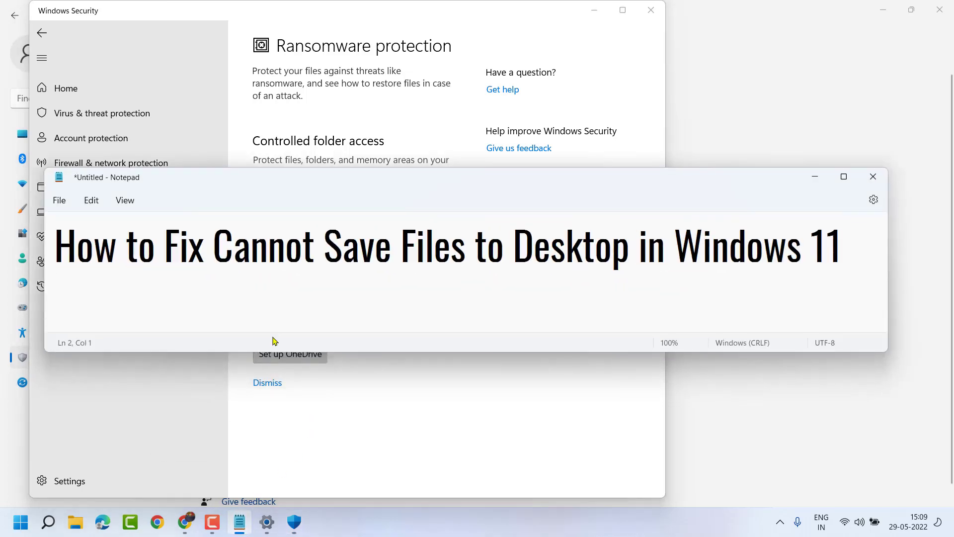
mouse_move(817, 199)
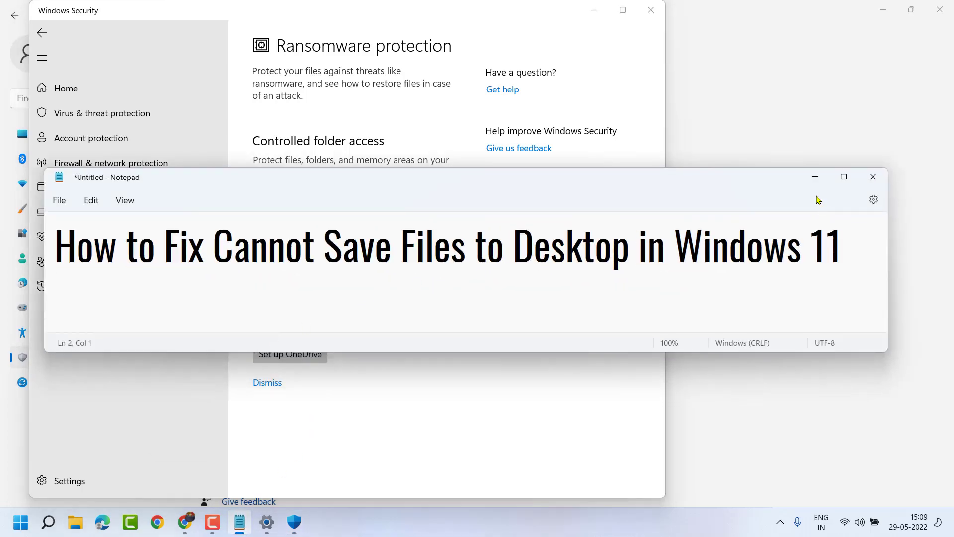
- Minimize the Notepad title note so Ransomware protection with Controlled folder access Off is visible
click(872, 177)
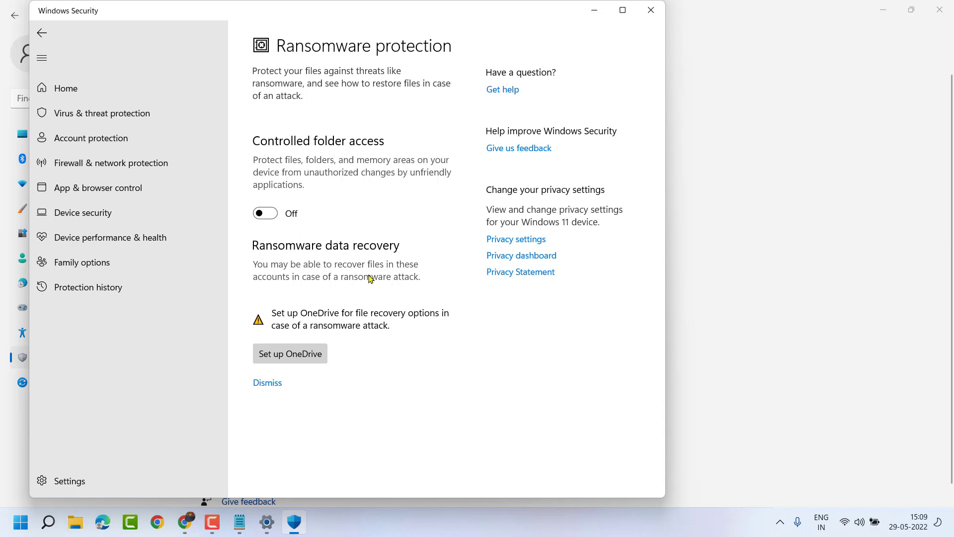